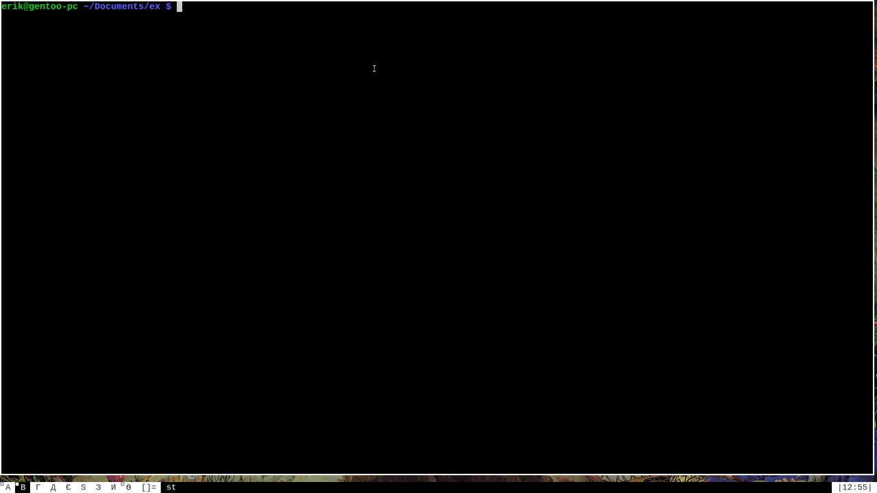
Open bat.txt in Vim and search for every occurrence of 'bat'.
{"action": "type", "text": "vim bat.txt"}
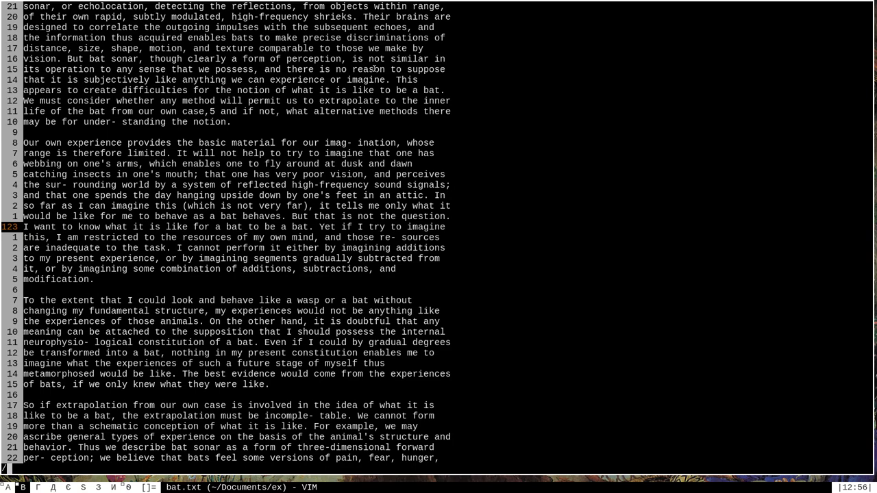
{"action": "type", "text": "/bat"}
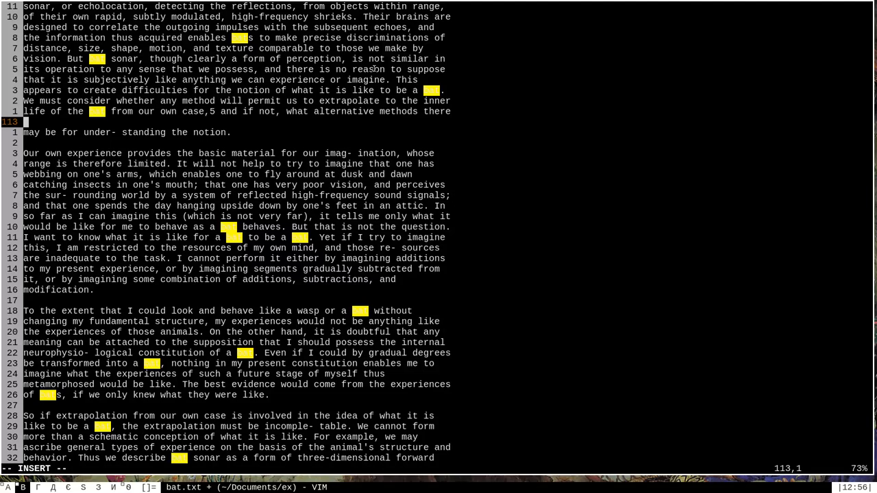
Enter the placeholder line 'klasjdfkljlasdlfla' and move back up through the text.
{"action": "type", "text": "klasjdfkljlasdlfla"}
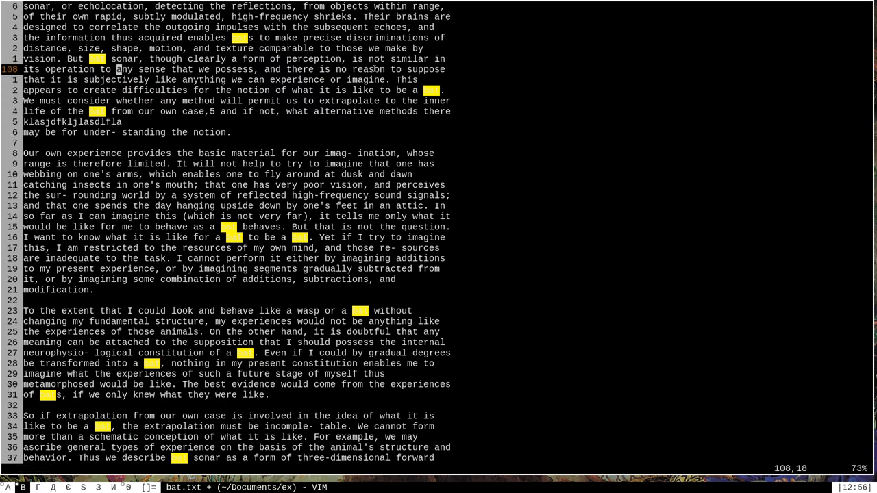
{"action": "key", "text": "Up"}
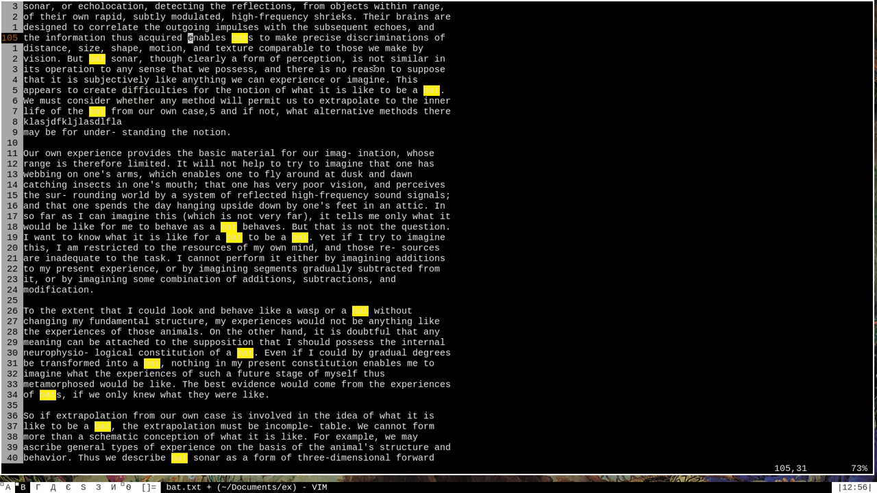
{"action": "key", "text": "gg"}
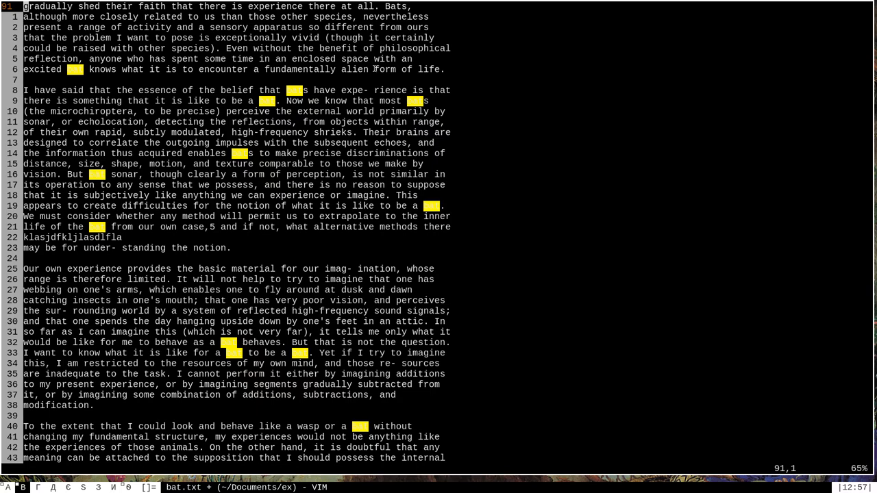
{"action": "type", "text": "/lkjsadfkjasdjfjasldj"}
{"action": "left_click", "coordinate": [439, 468]}
{"action": "type", "text": ":set no"}
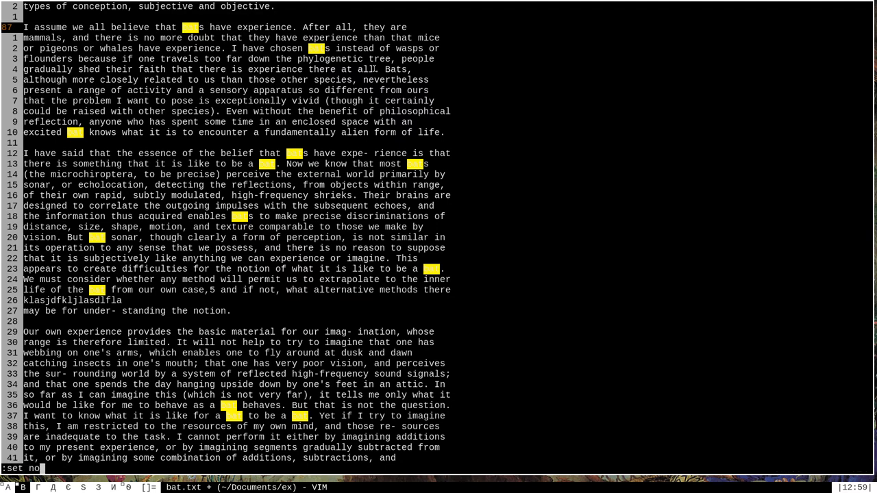
Finish ':set nohlsearch' to disable highlighting and add the line 'klsdajfkl'.
{"action": "type", "text": "hlsearc"}
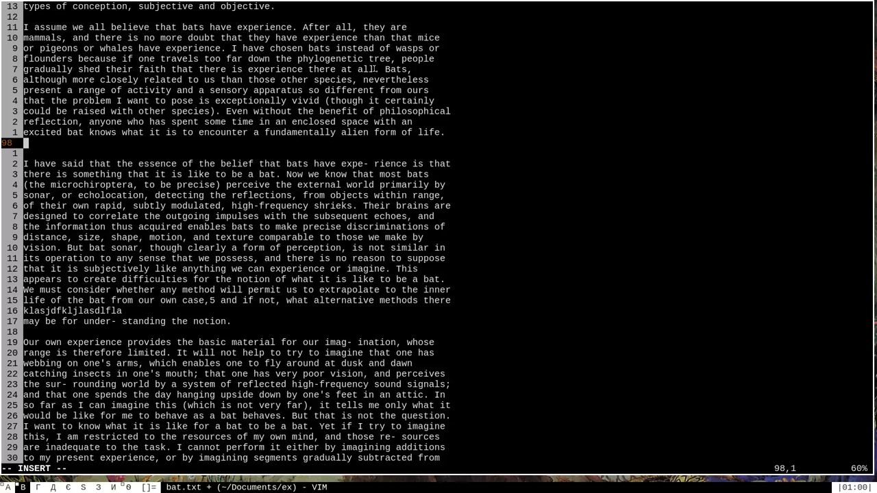
{"action": "type", "text": "klsdajfklj"}
{"action": "left_click", "coordinate": [377, 468]}
{"action": "type", "text": "?the"}
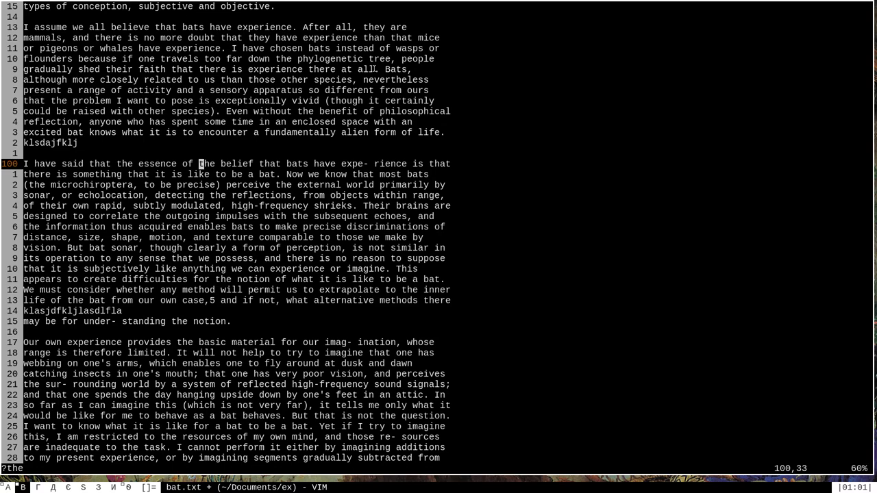
Run ':set hlsearch' so bat matches are highlighted yellow again.
{"action": "type", "text": ":set"}
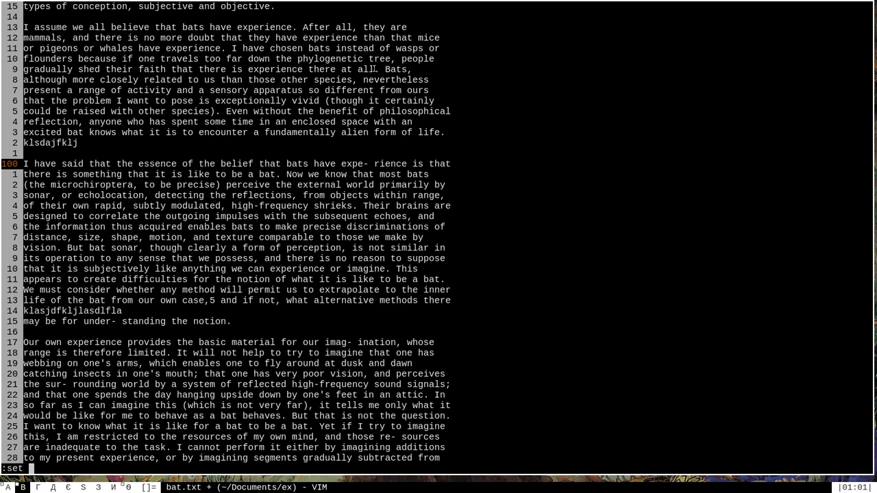
{"action": "type", "text": "hlsearch"}
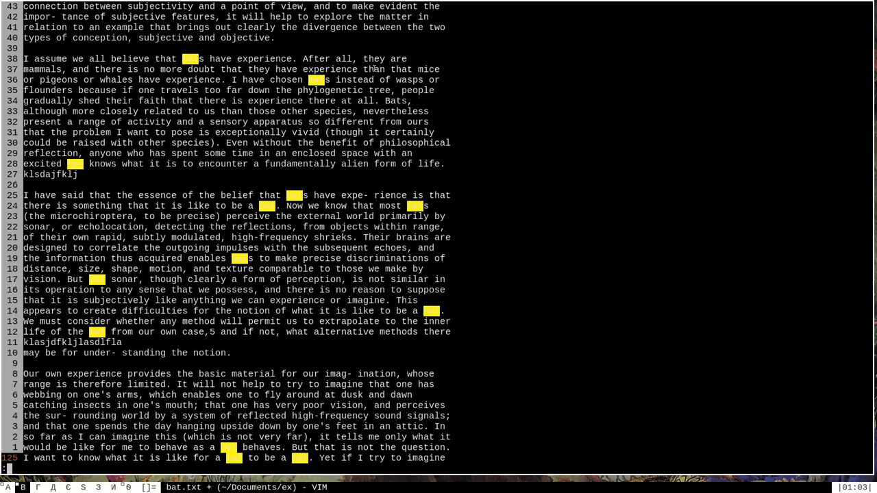
Clear highlights with ':noh', then search for 'the' and run a fresh search.
{"action": "type", "text": ":noh"}
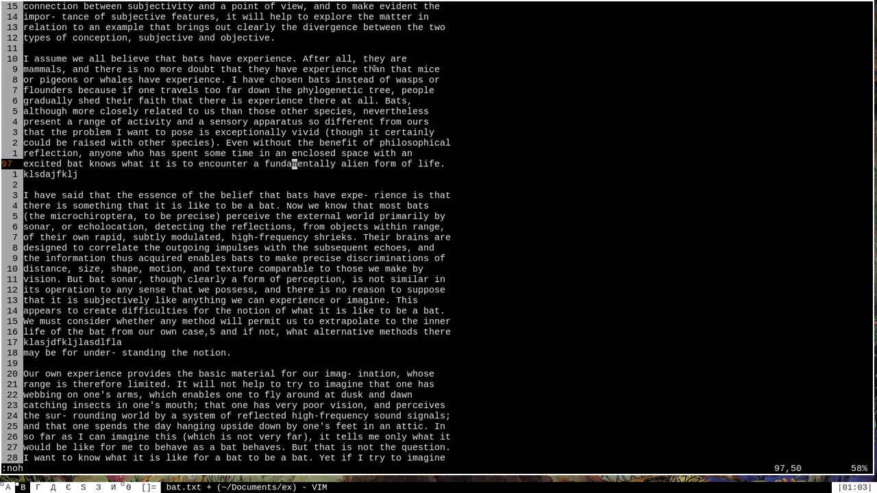
{"action": "type", "text": "/the"}
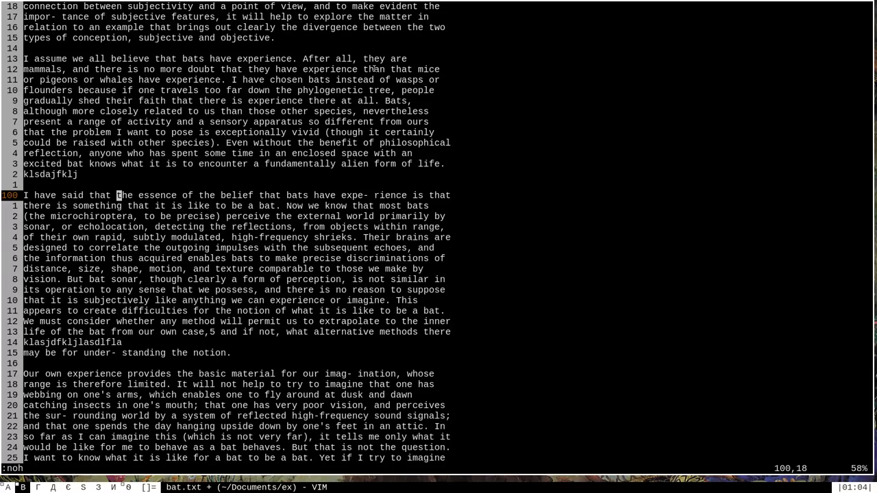
{"action": "type", "text": "the"}
{"action": "left_click", "coordinate": [383, 469]}
{"action": "type", "text": "/bat"}
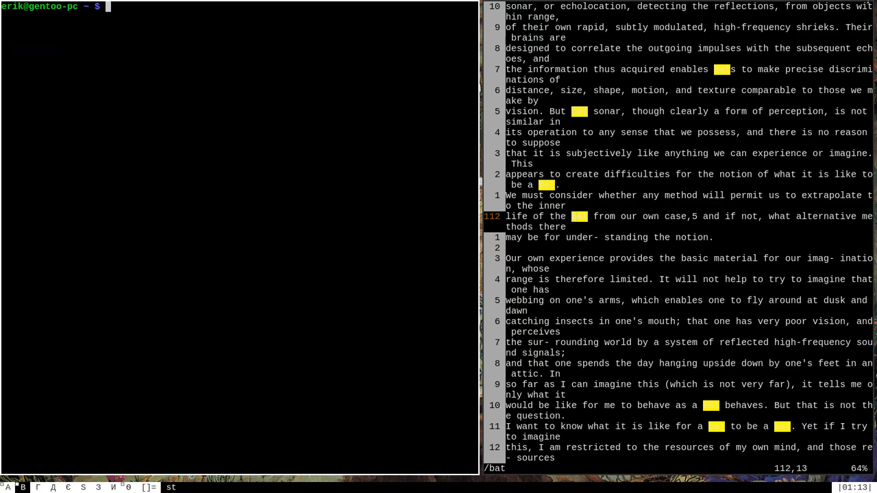
Open .vimrc in a new Vim in the left terminal.
{"action": "type", "text": "vim"}
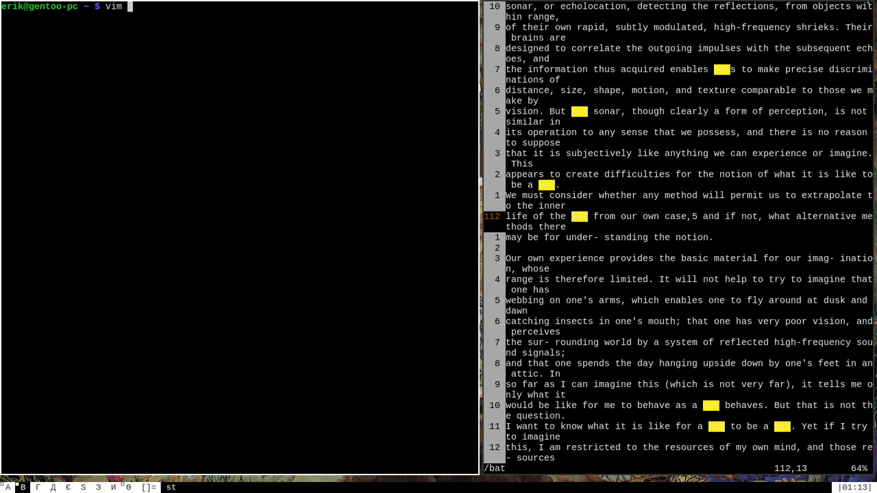
{"action": "type", "text": ".vimrc"}
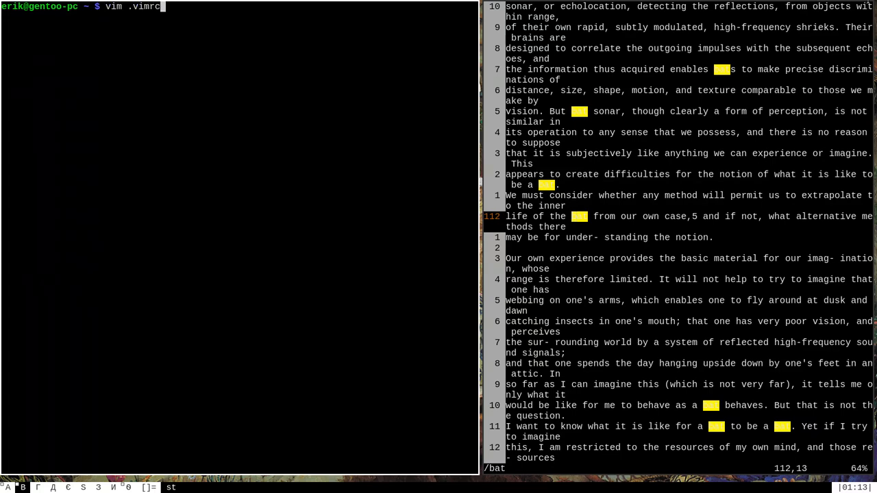
{"action": "key", "text": "Return"}
{"action": "type", "text": "nnoremap"}
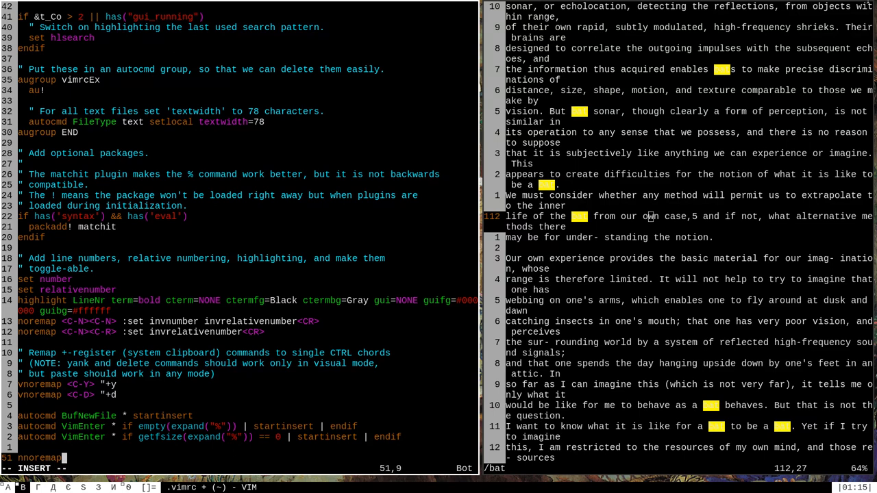
Finish the '<Space> :noh<Return>' mapping in .vimrc, then clear highlights and re-search 'bat' in bat.txt.
{"action": "type", "text": "<"}
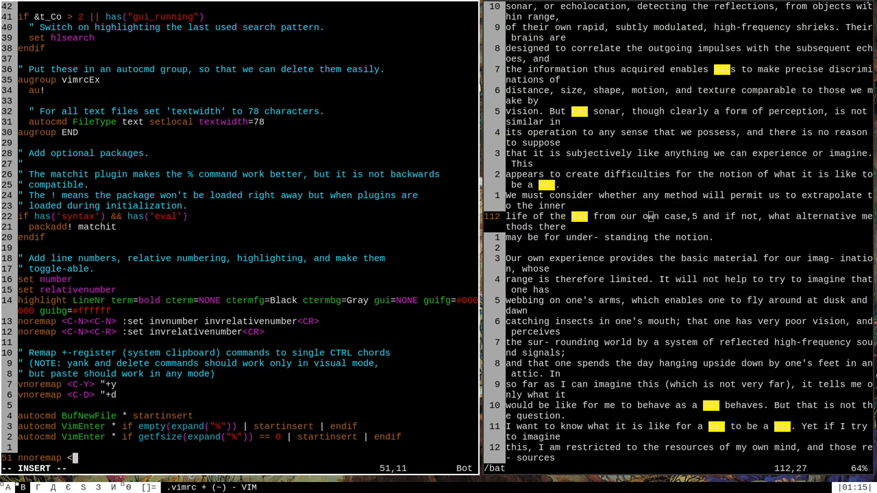
{"action": "type", "text": "<Space>"}
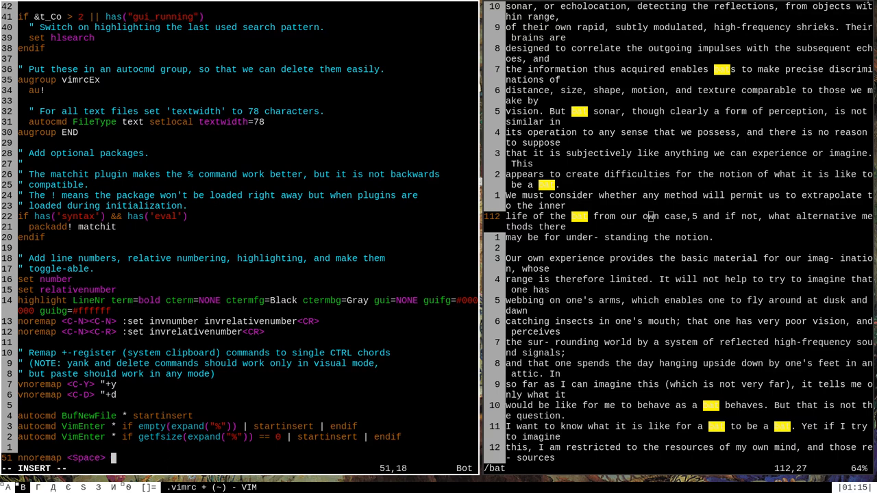
{"action": "type", "text": ":noh"}
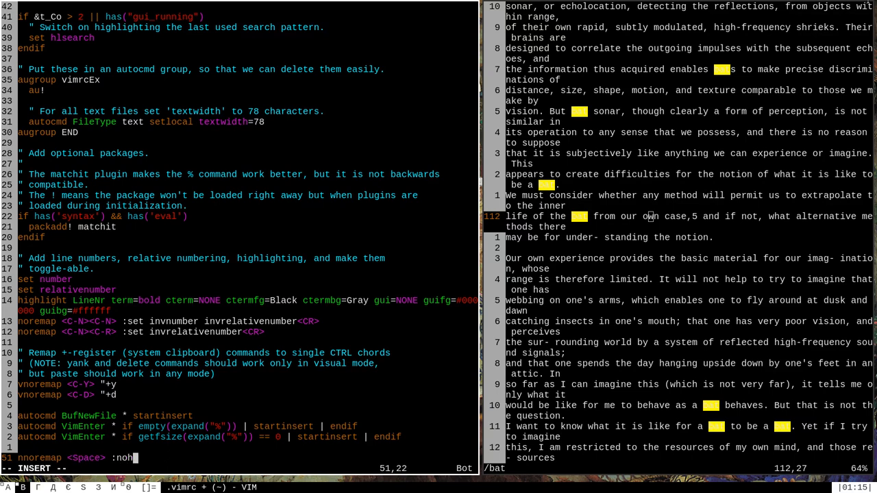
{"action": "type", "text": "R"}
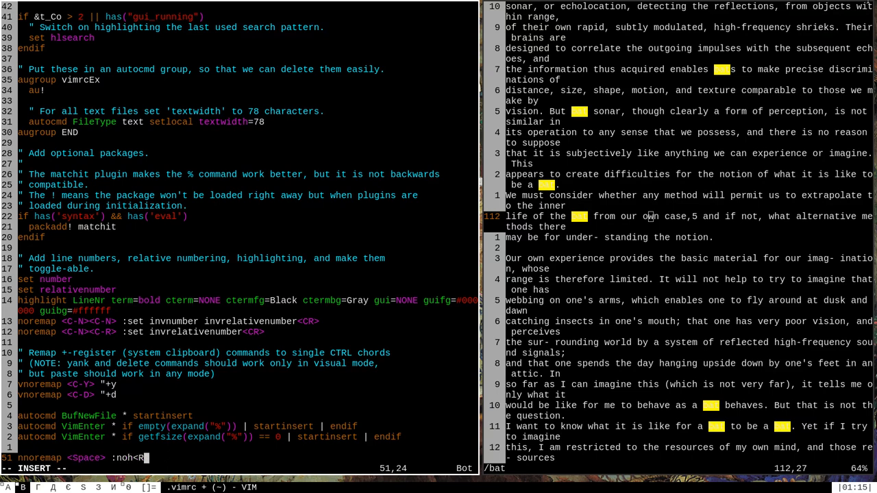
{"action": "type", "text": "eturn>"}
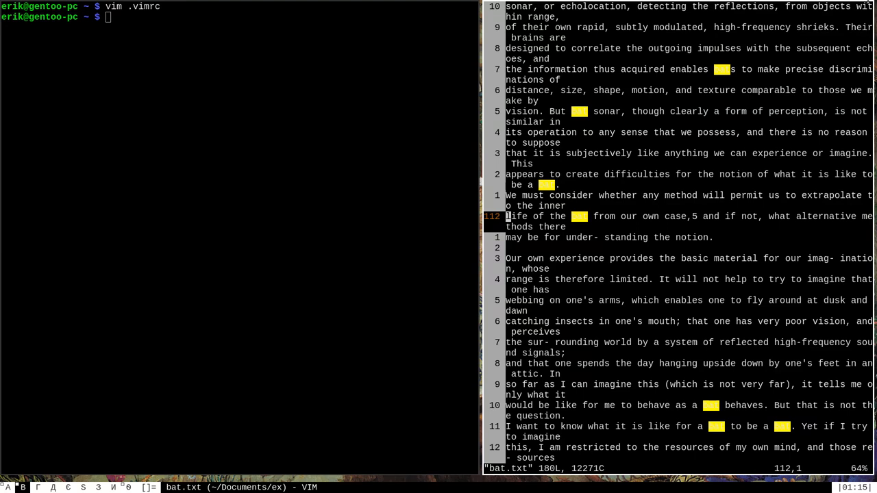
{"action": "type", "text": ":noh"}
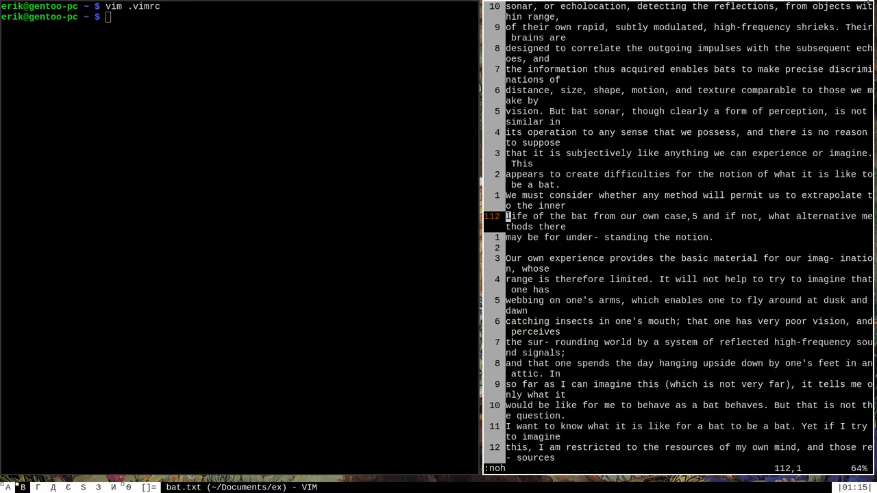
{"action": "type", "text": "/bat"}
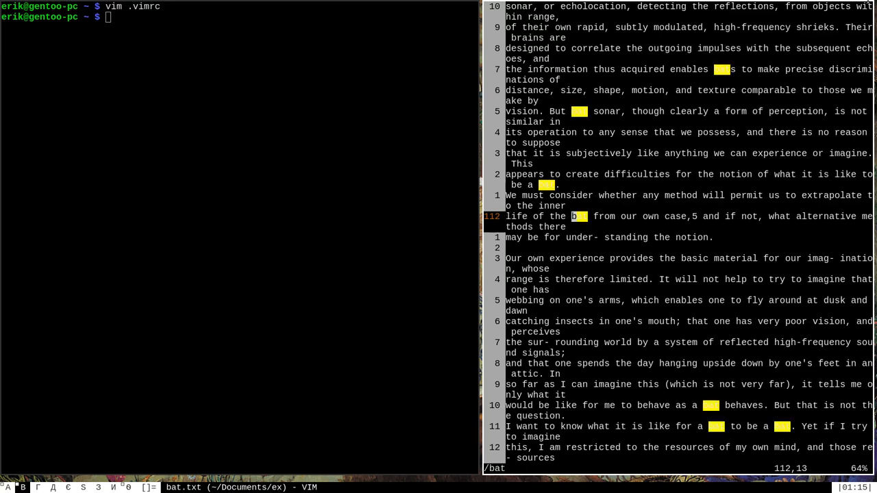